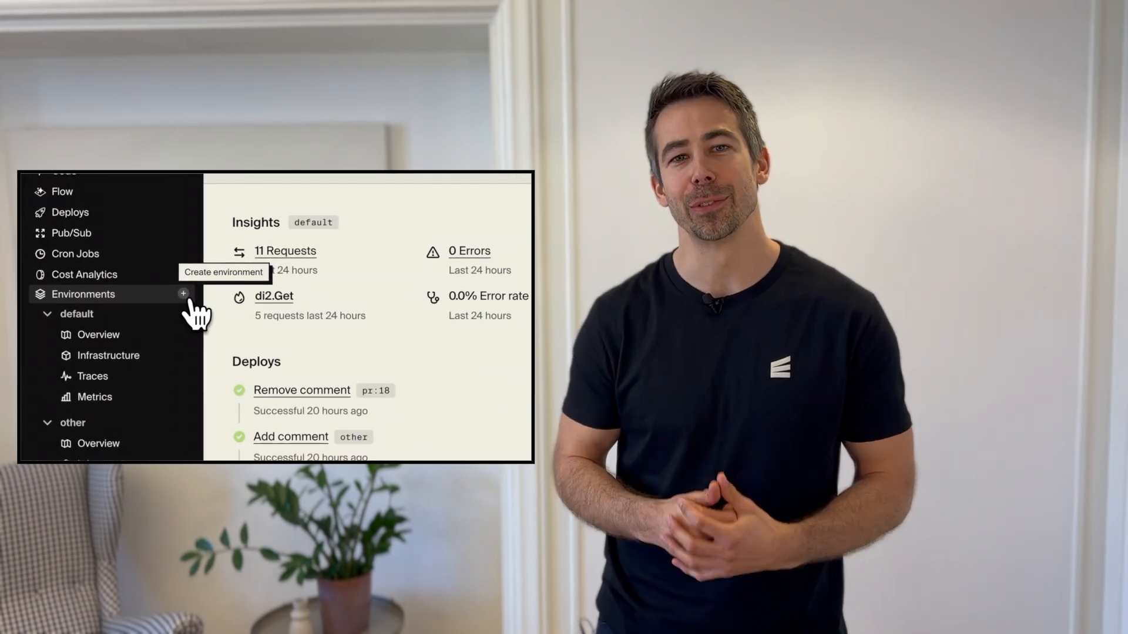
Create a new environment named 'prod' on Amazon Web Services with a Neon database using a new project
{"action": "left_click", "coordinate": [183, 294]}
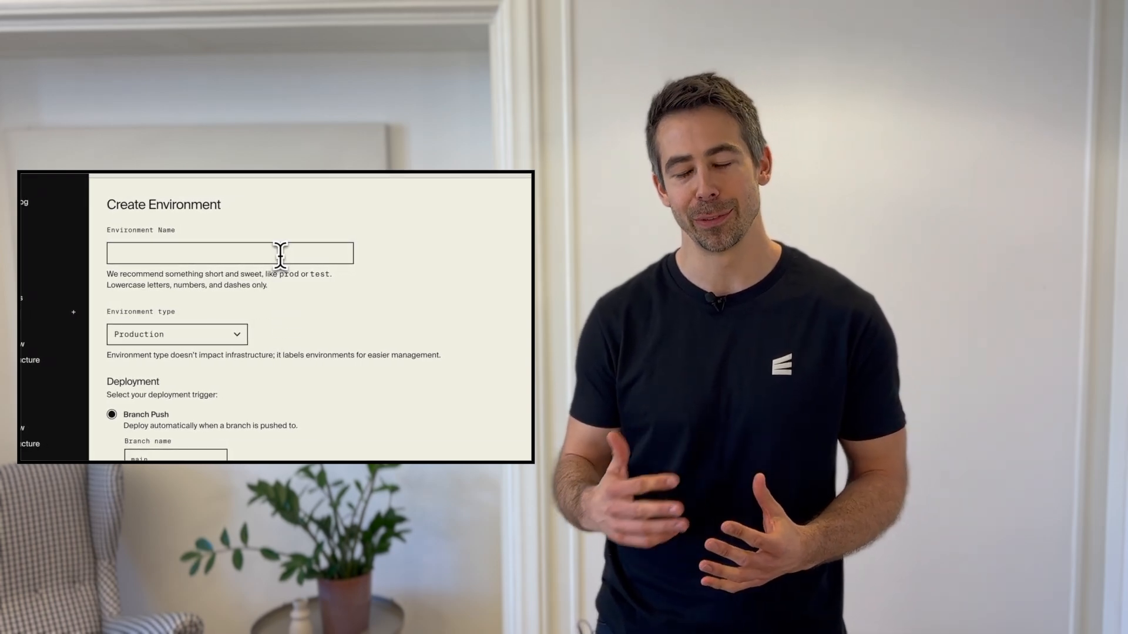
{"action": "type", "text": "prod"}
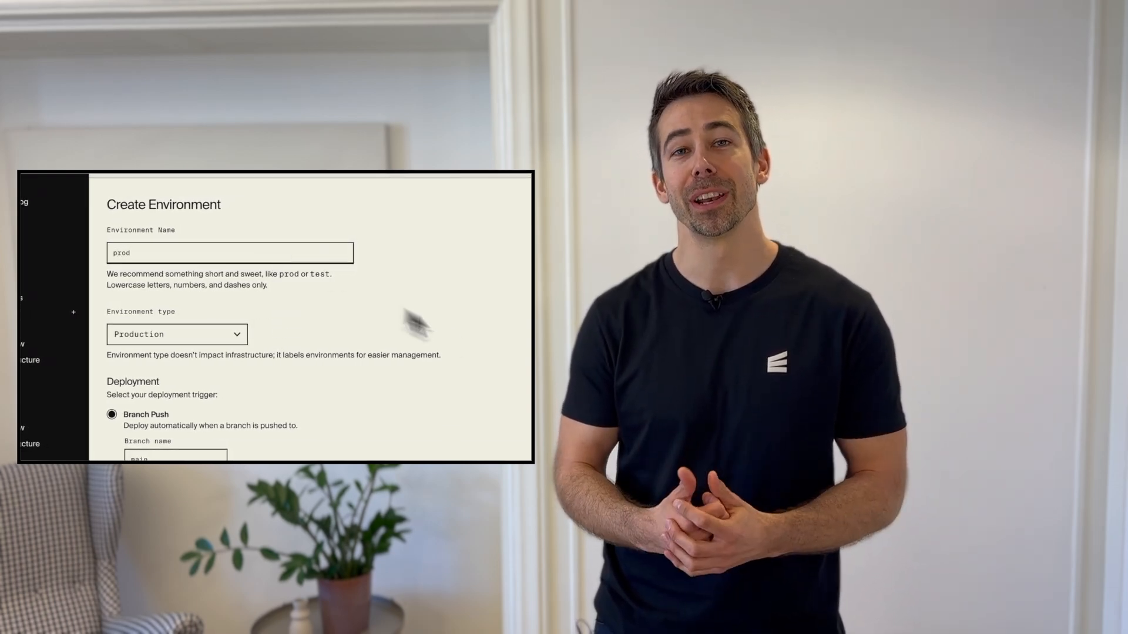
{"action": "scroll", "scroll_direction": "down", "scroll_amount": 3}
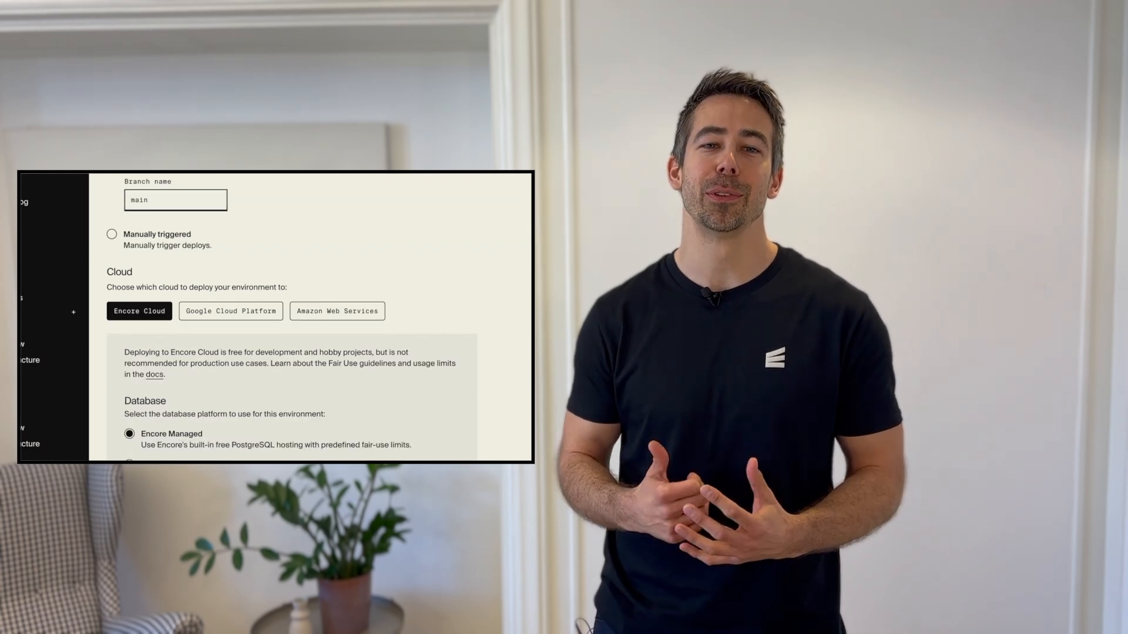
{"action": "left_click", "coordinate": [337, 310]}
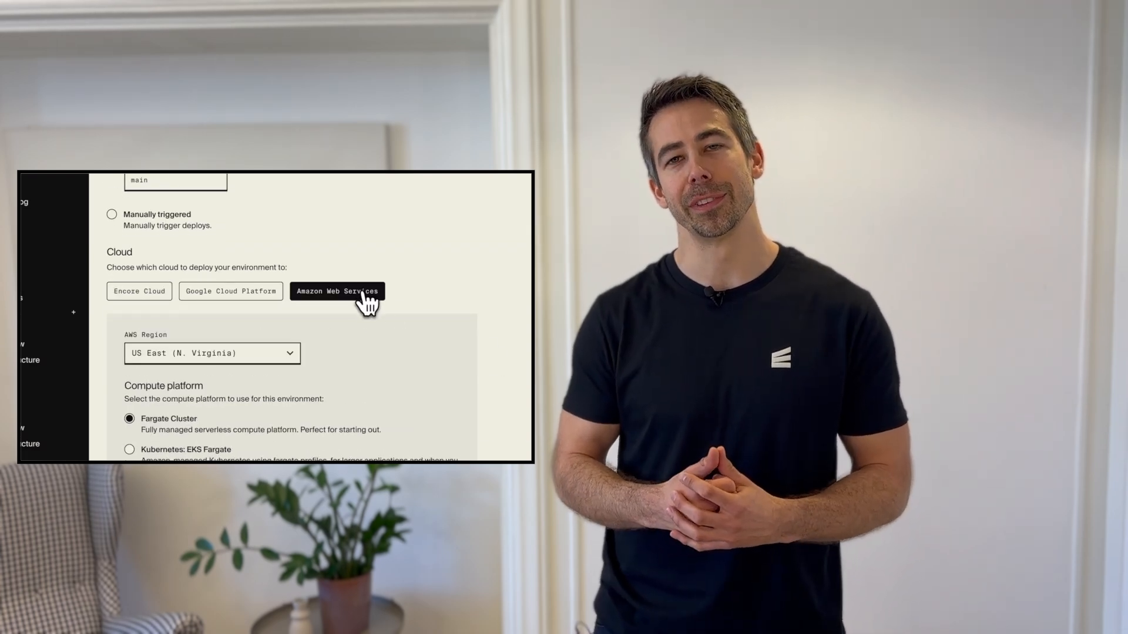
{"action": "scroll", "scroll_direction": "down", "scroll_amount": 3}
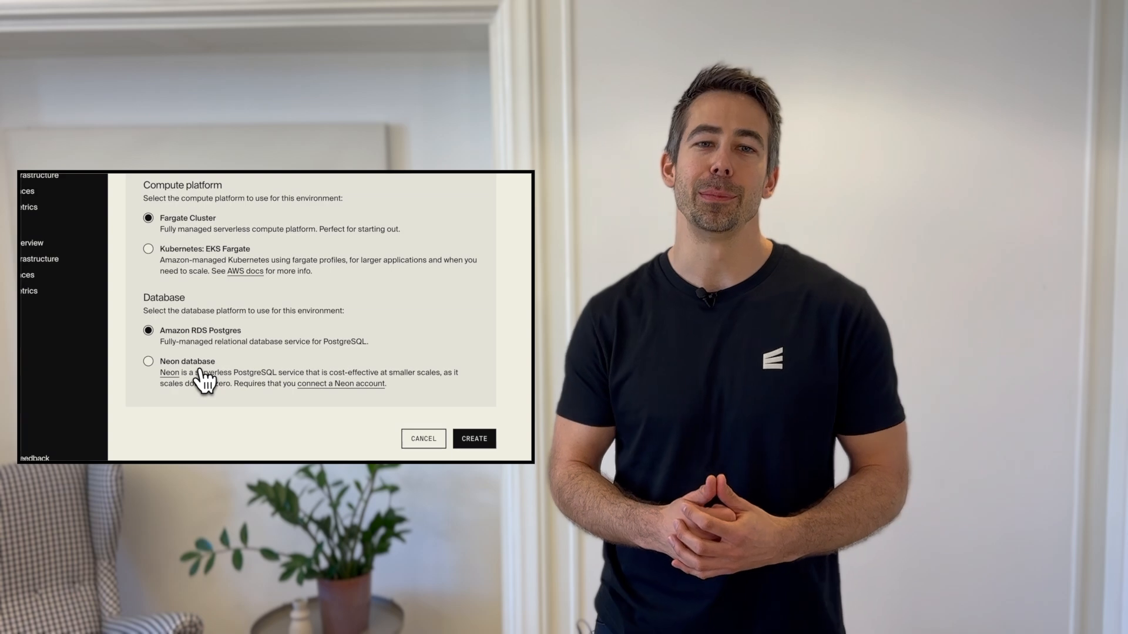
{"action": "left_click", "coordinate": [148, 362]}
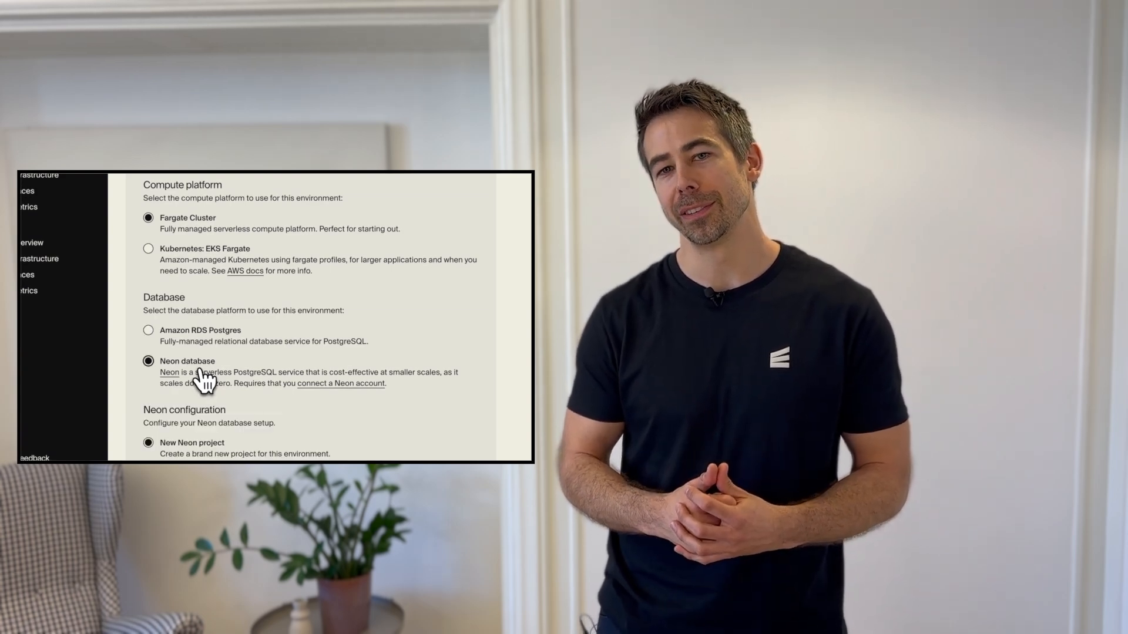
{"action": "scroll", "scroll_direction": "down", "scroll_amount": 3}
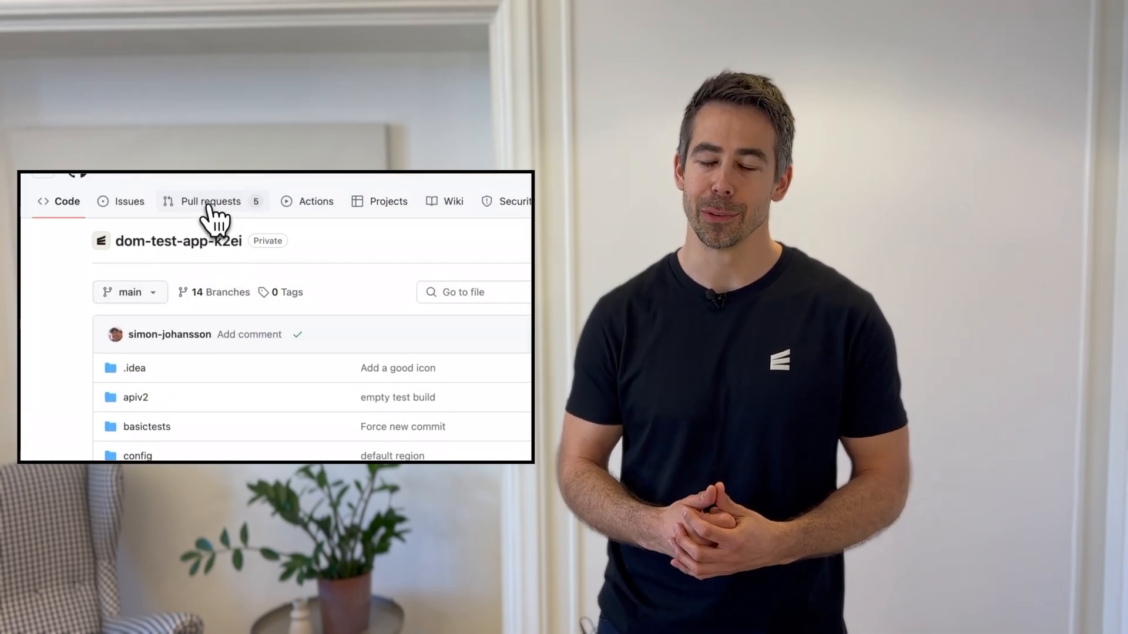
View the 'Remove comment' pull request #18 from the repository's pull request list
{"action": "left_click", "coordinate": [211, 202]}
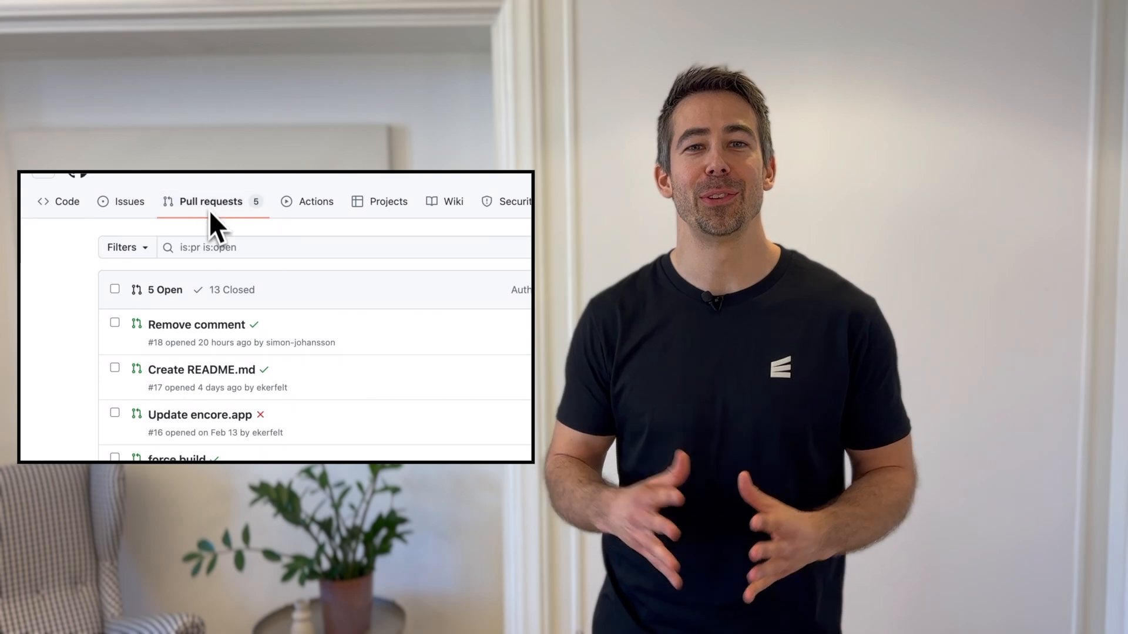
{"action": "left_click", "coordinate": [198, 324]}
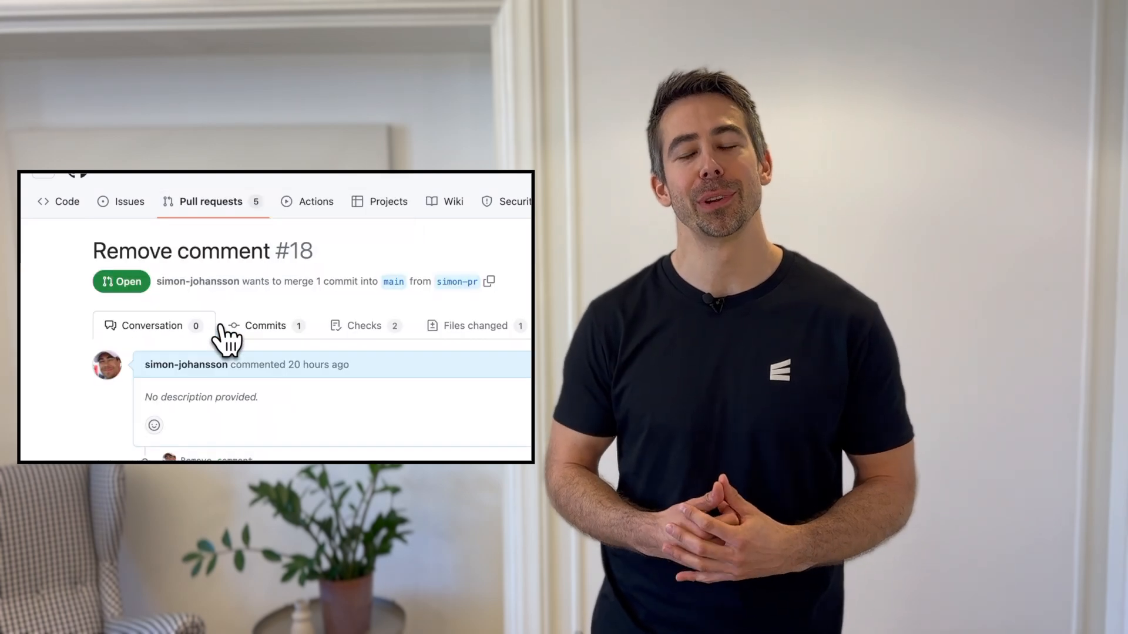
{"action": "scroll", "scroll_direction": "down", "scroll_amount": 3}
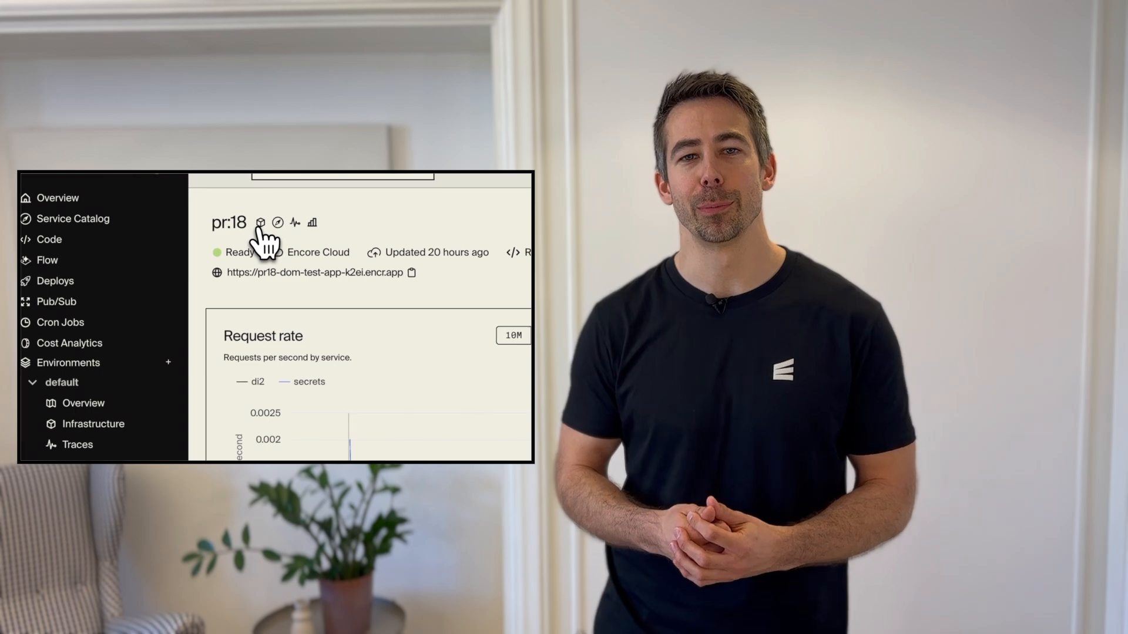
{"action": "mouse_move", "coordinate": [261, 223]}
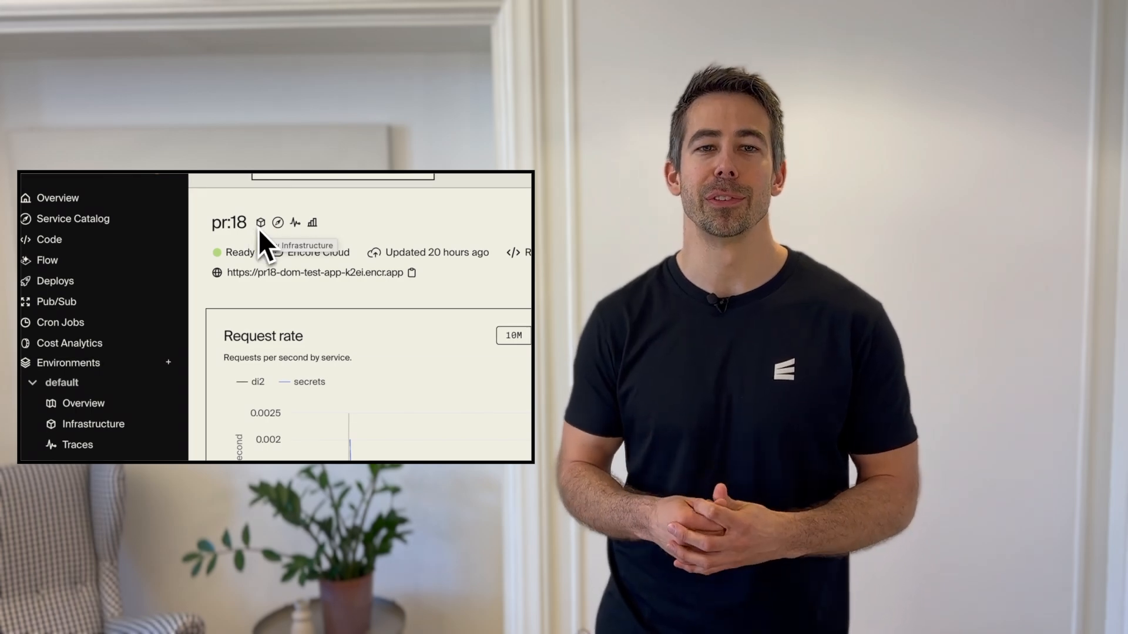
Show the pr:18 environment's infrastructure: one serverless instance and one Neon project
{"action": "left_click", "coordinate": [260, 223]}
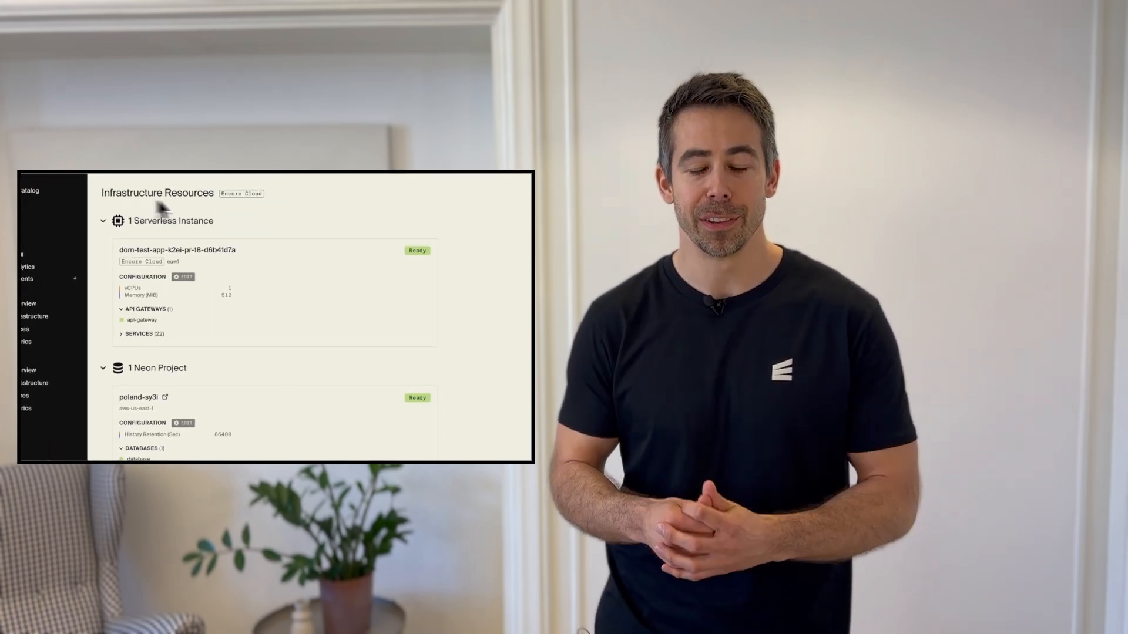
{"action": "scroll", "scroll_direction": "down", "scroll_amount": 3}
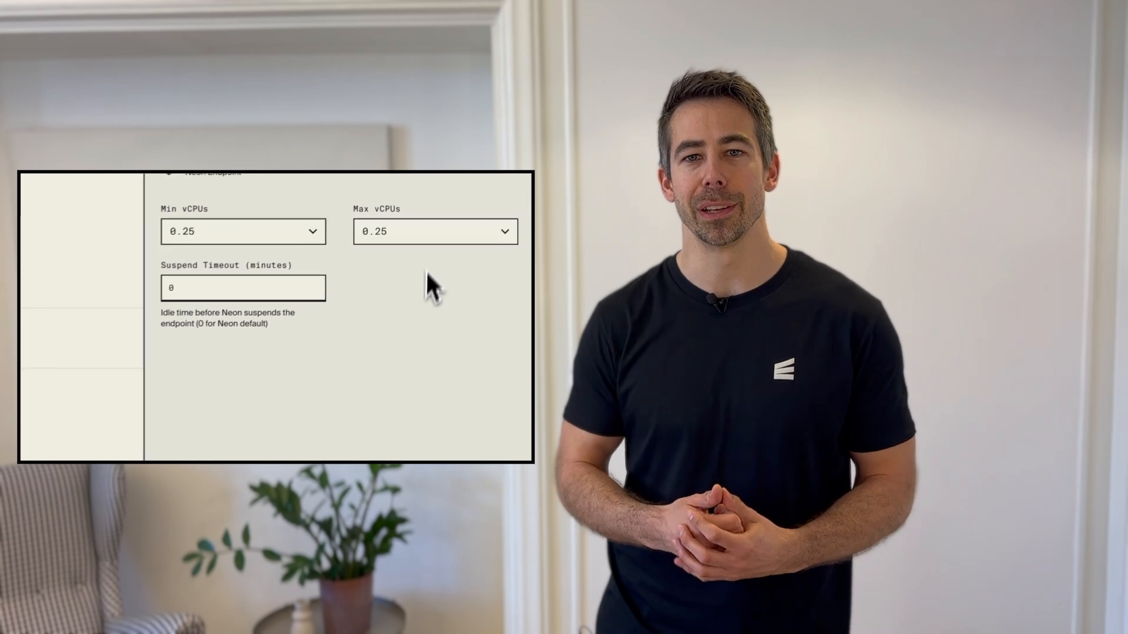
Review the Neon endpoint settings: 0.25 min/max vCPUs and suspend timeout 0
{"action": "left_click", "coordinate": [434, 231]}
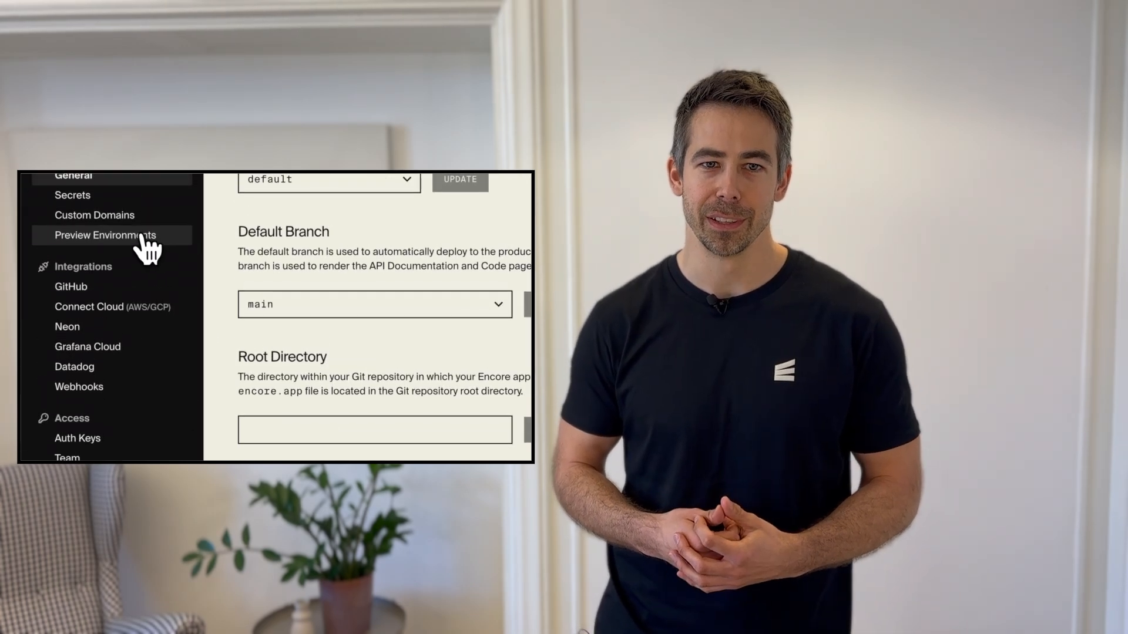
Set preview environments to branch their databases from the default environment
{"action": "left_click", "coordinate": [103, 234]}
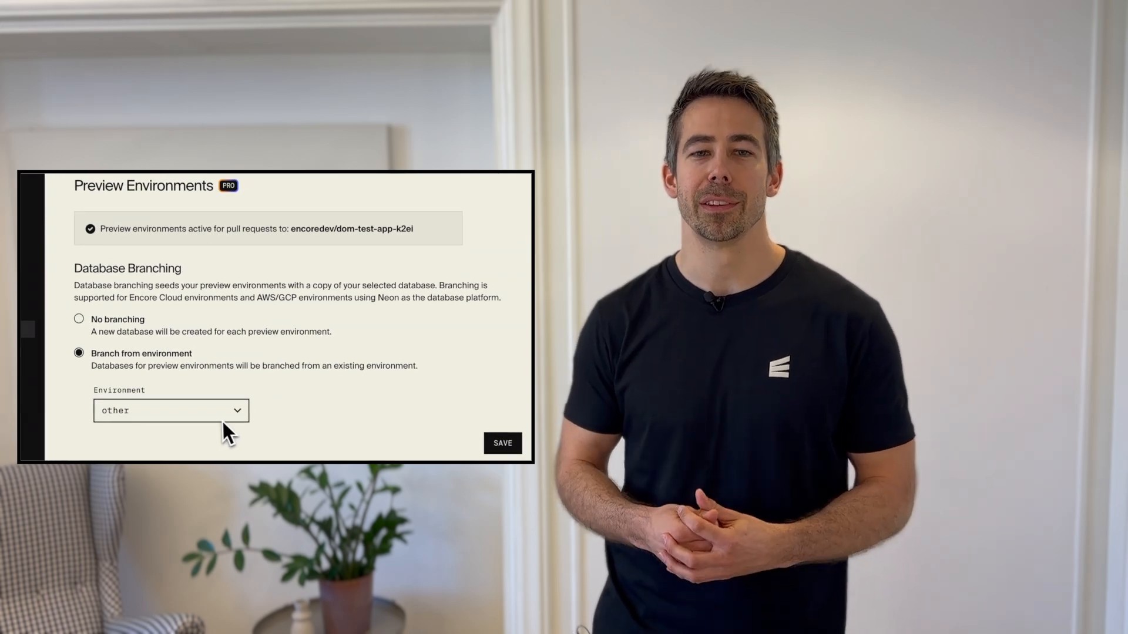
{"action": "left_click", "coordinate": [171, 412]}
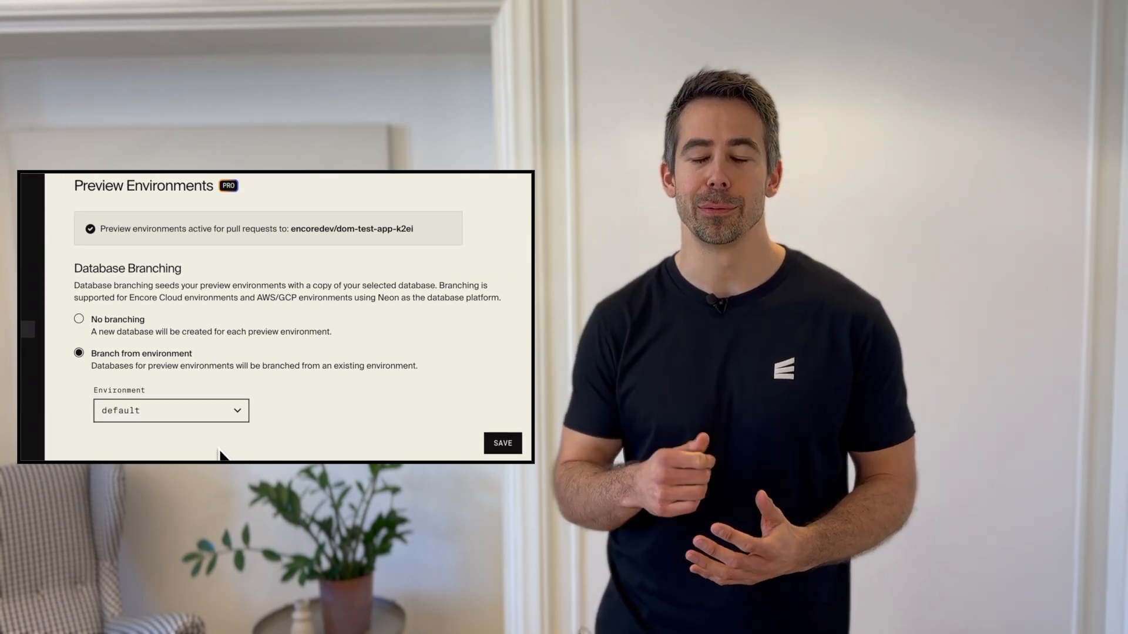